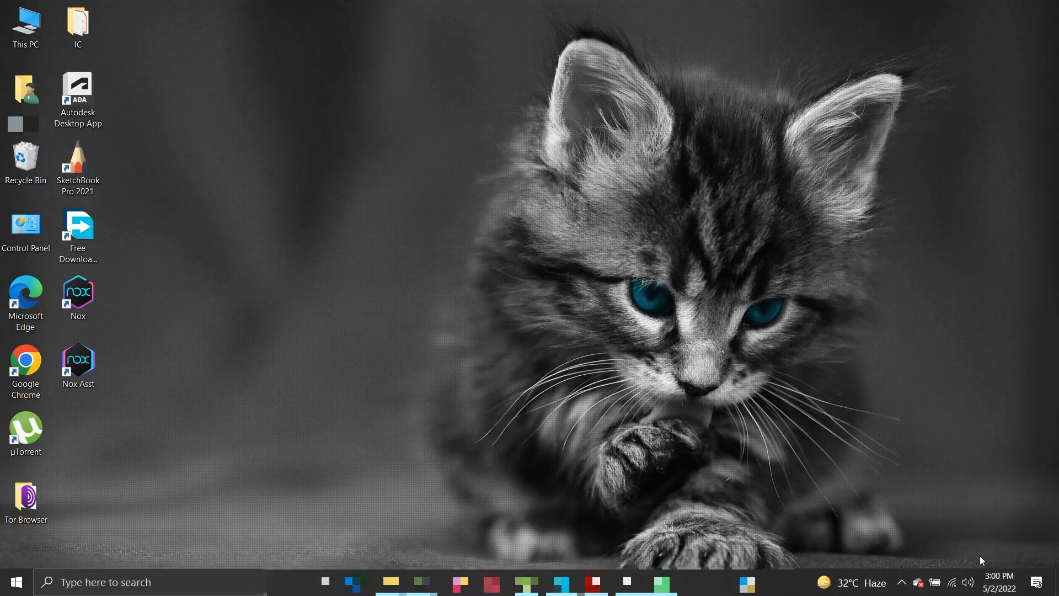
Step: Launch the NoxPlayer emulator from its desktop shortcut
{"action": "double_click", "coordinate": [77, 296]}
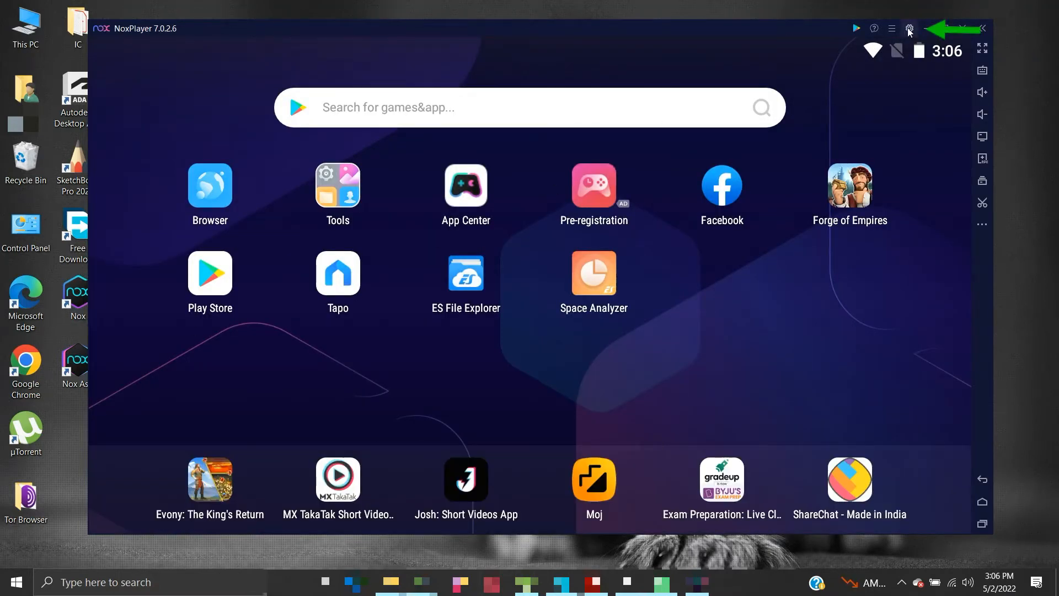
Step: Enable Root in NoxPlayer's General system settings and save the change
{"action": "left_click", "coordinate": [909, 27]}
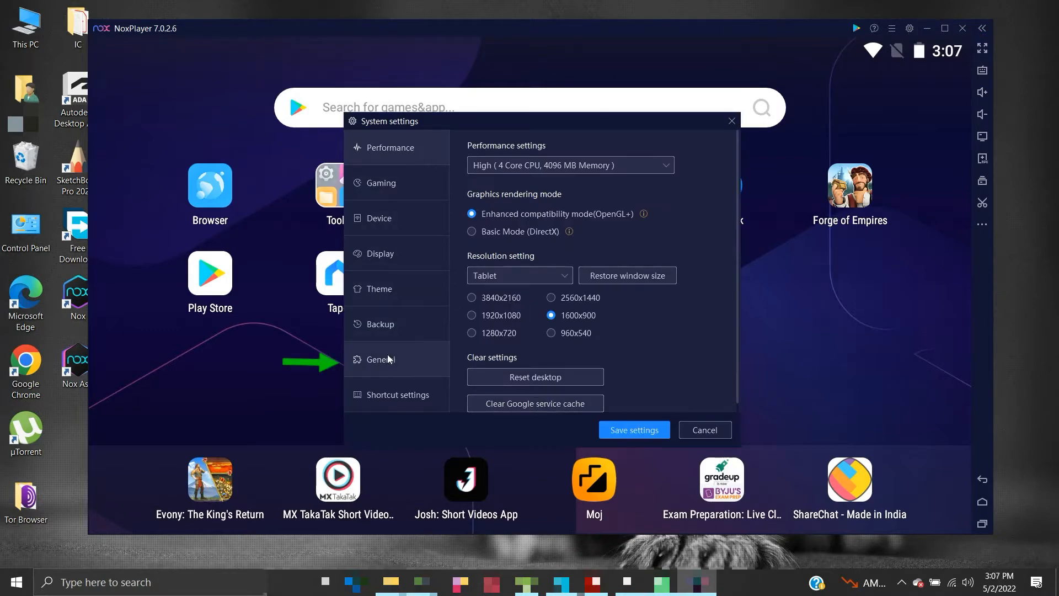
{"action": "left_click", "coordinate": [378, 358]}
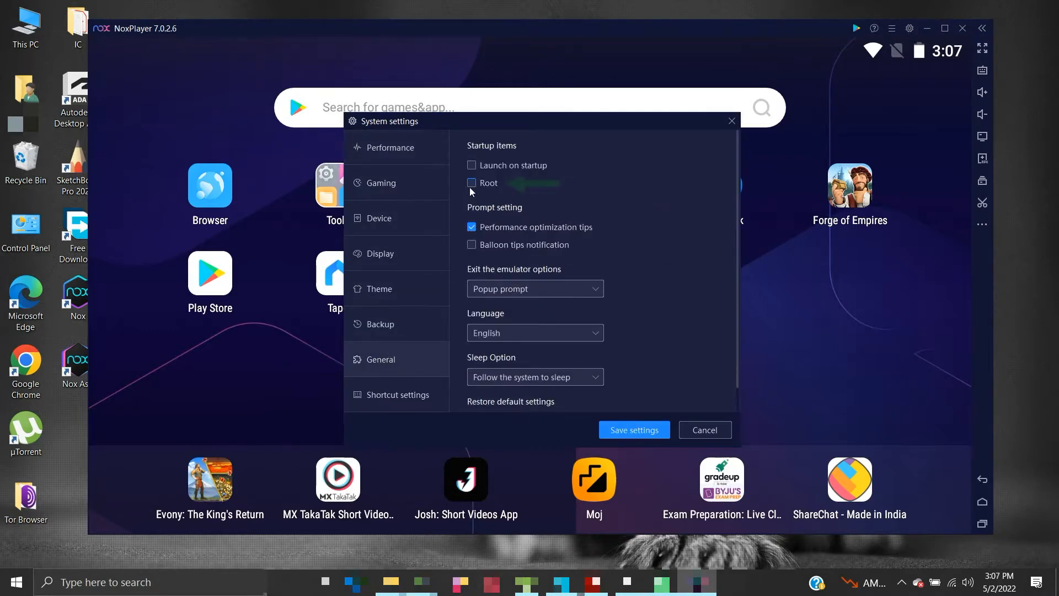
{"action": "left_click", "coordinate": [471, 182]}
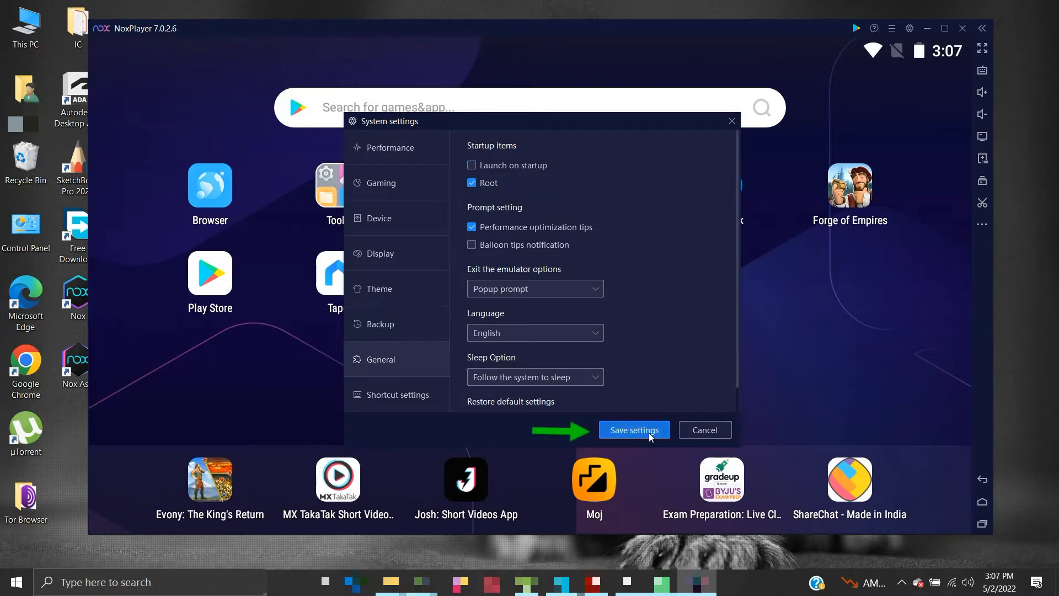
{"action": "left_click", "coordinate": [632, 429]}
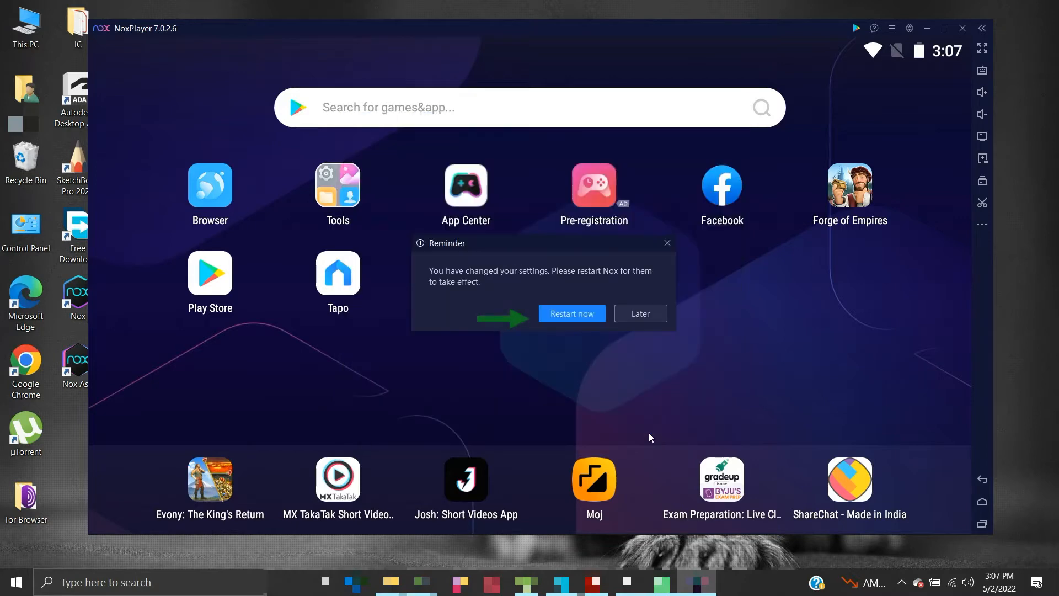
Step: Restart the emulator from the reminder so root access takes effect
{"action": "left_click", "coordinate": [570, 312]}
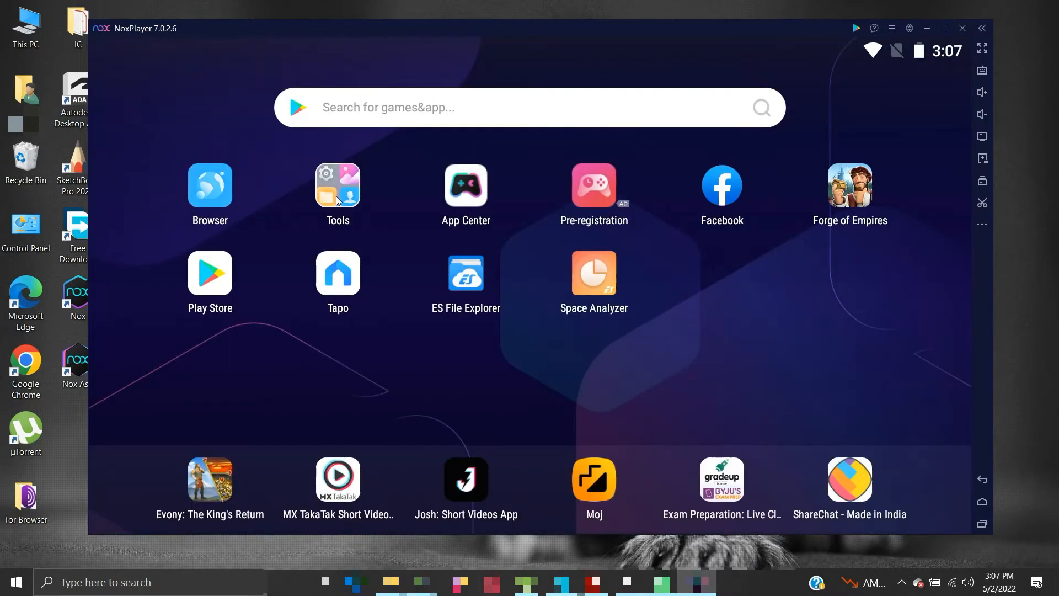
Step: Start Amaze file manager from the Tools folder and allow its superuser request
{"action": "left_click", "coordinate": [337, 185]}
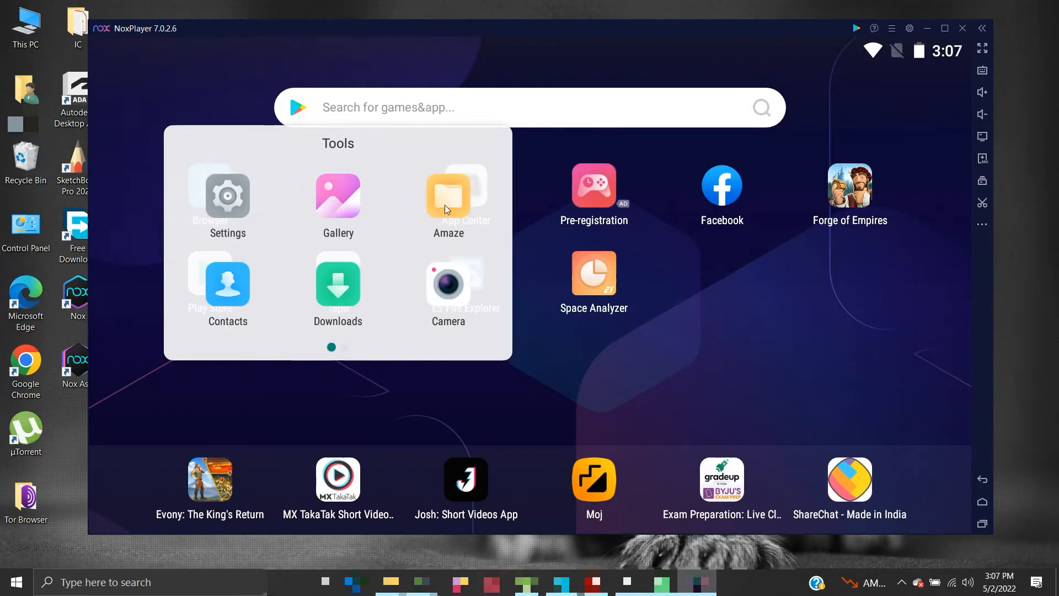
{"action": "left_click", "coordinate": [448, 196]}
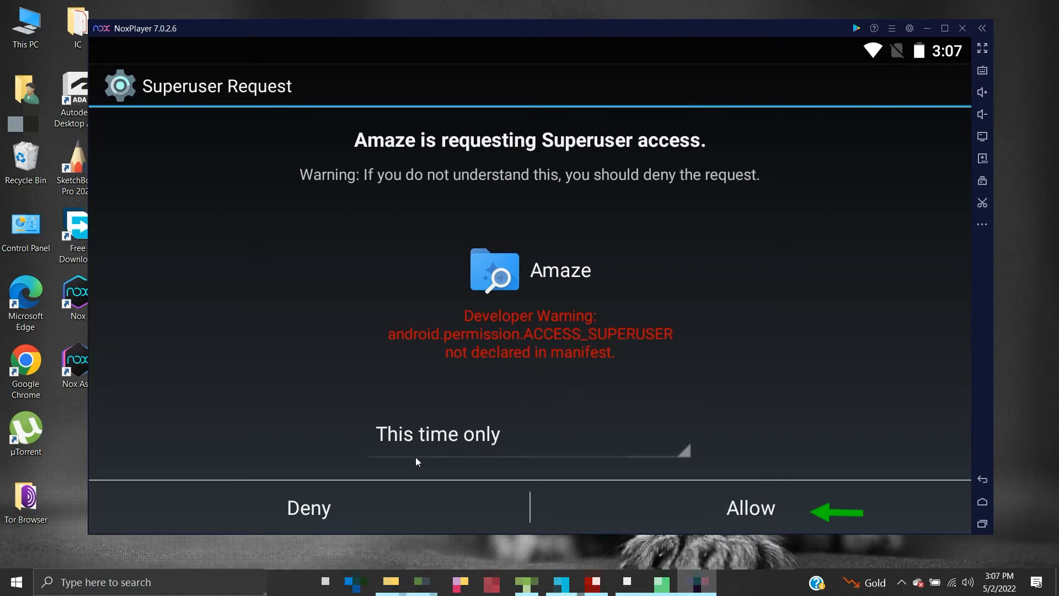
{"action": "left_click", "coordinate": [750, 507]}
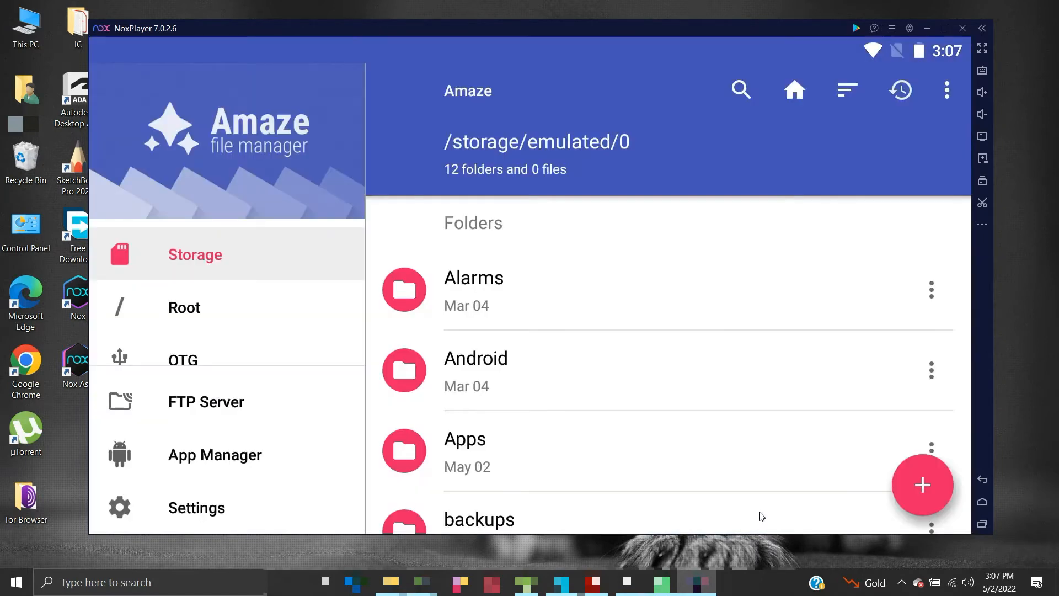
{"action": "mouse_move", "coordinate": [924, 275]}
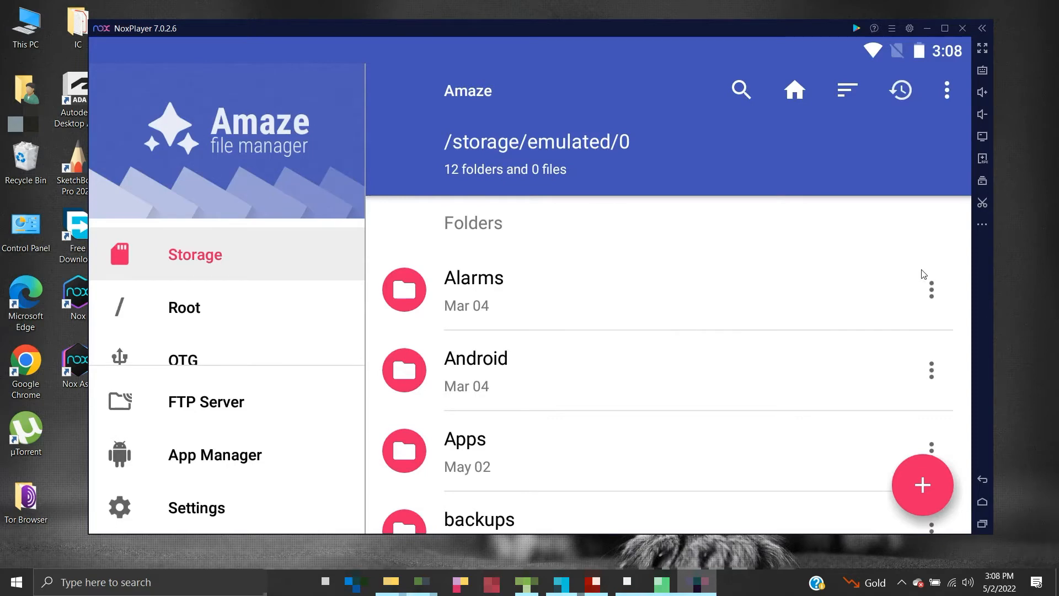
Step: Open the Movies folder further down the internal storage list
{"action": "scroll", "scroll_direction": "down", "scroll_amount": 3}
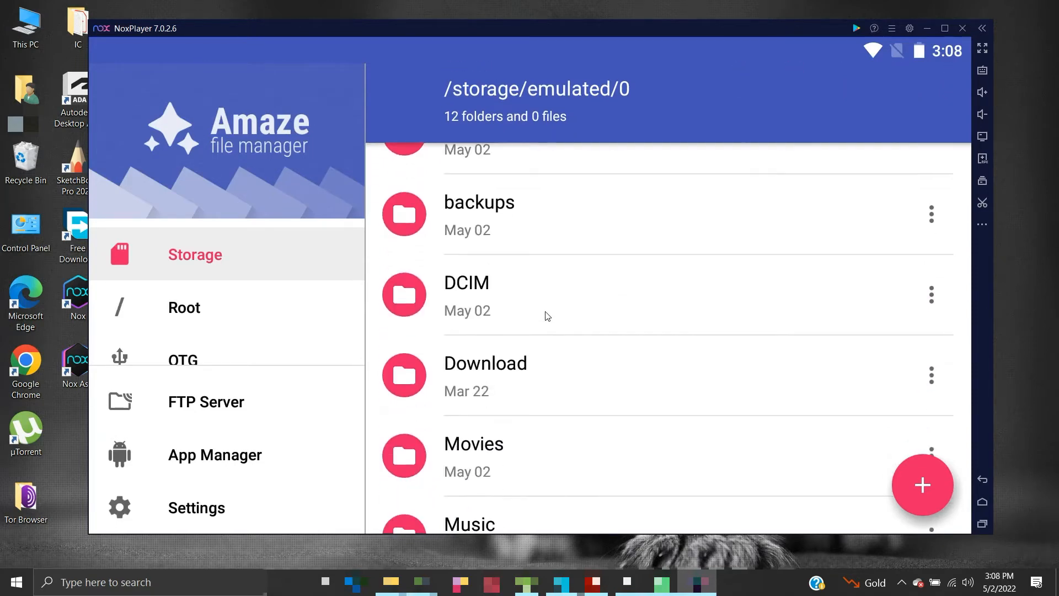
{"action": "scroll", "scroll_direction": "down", "scroll_amount": 3}
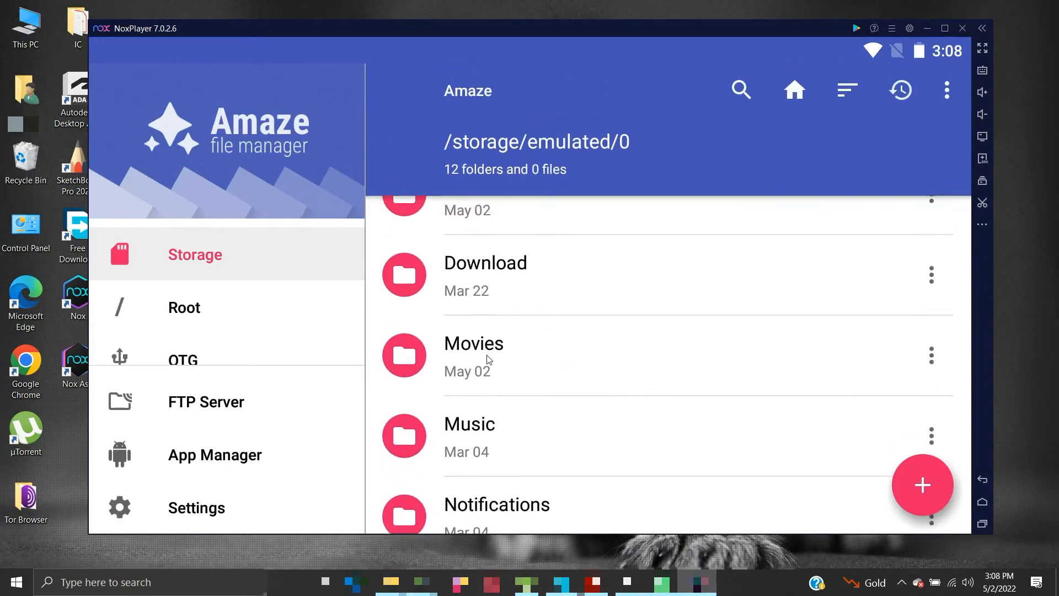
{"action": "left_click", "coordinate": [473, 343]}
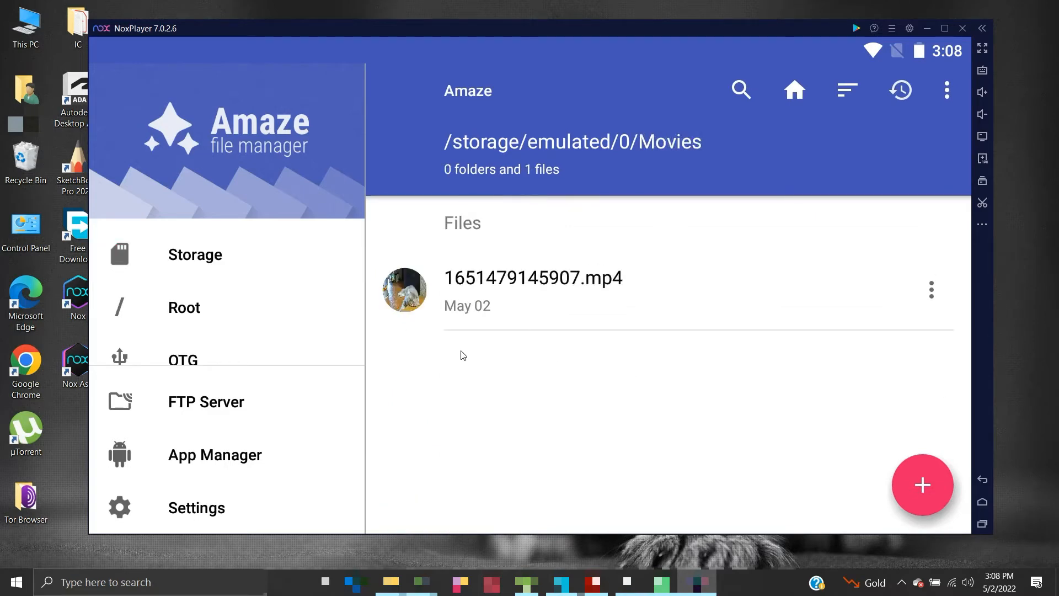
{"action": "mouse_move", "coordinate": [450, 324]}
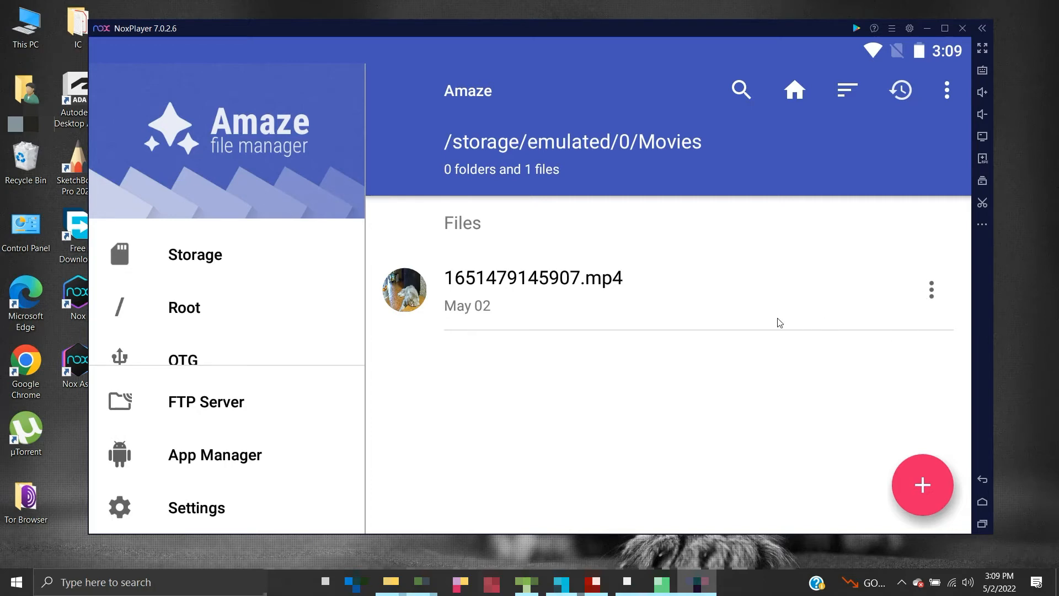
Step: Select 1651479145907.mp4 and copy it via its options menu
{"action": "left_click", "coordinate": [533, 290]}
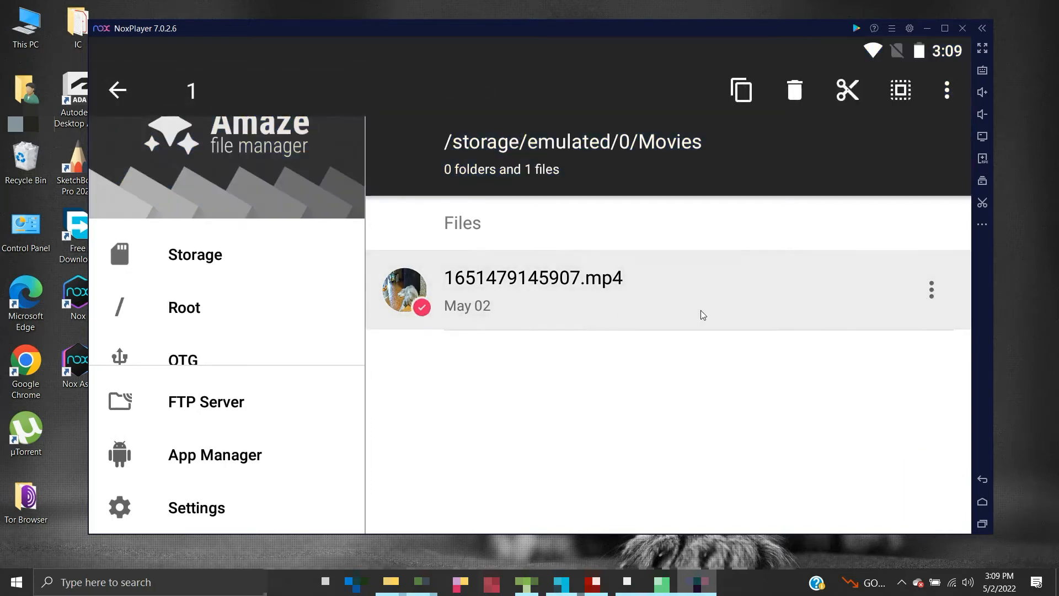
{"action": "left_click", "coordinate": [931, 290]}
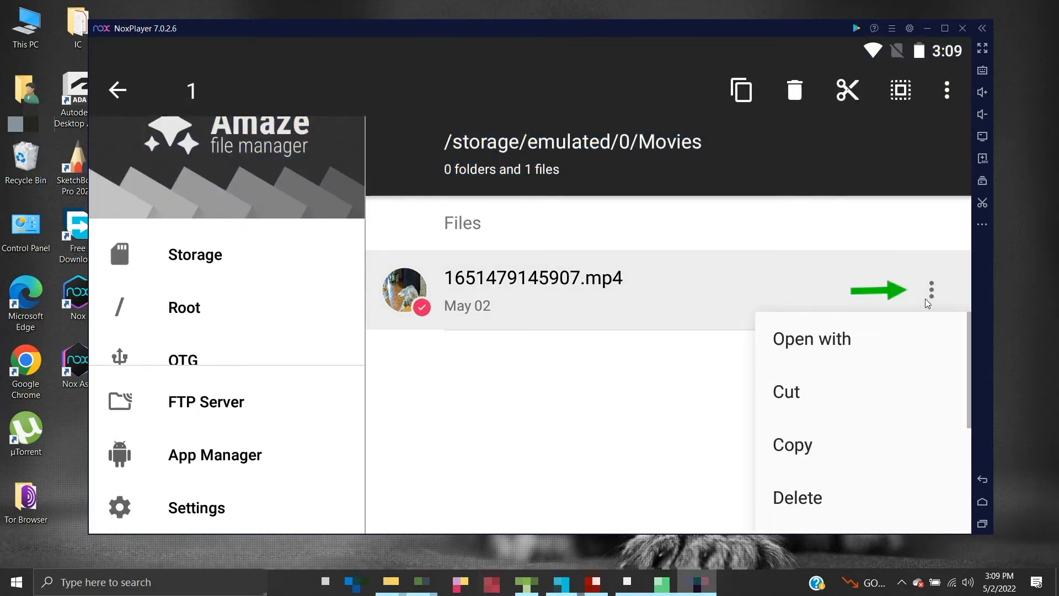
{"action": "left_click", "coordinate": [784, 450]}
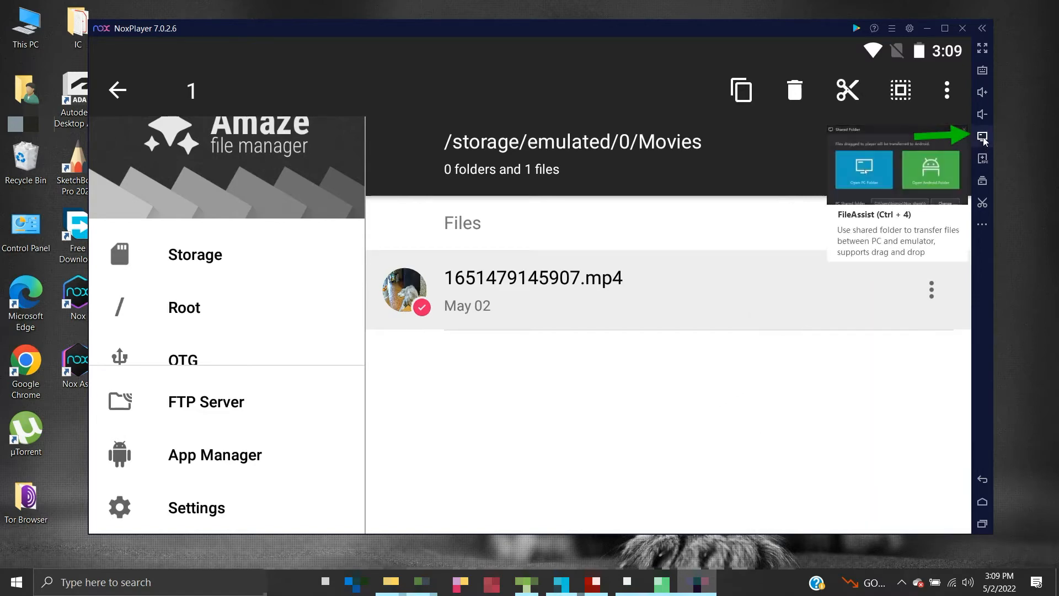
Step: Open the Android shared folder through FileAssist, landing in Pictures
{"action": "left_click", "coordinate": [983, 137]}
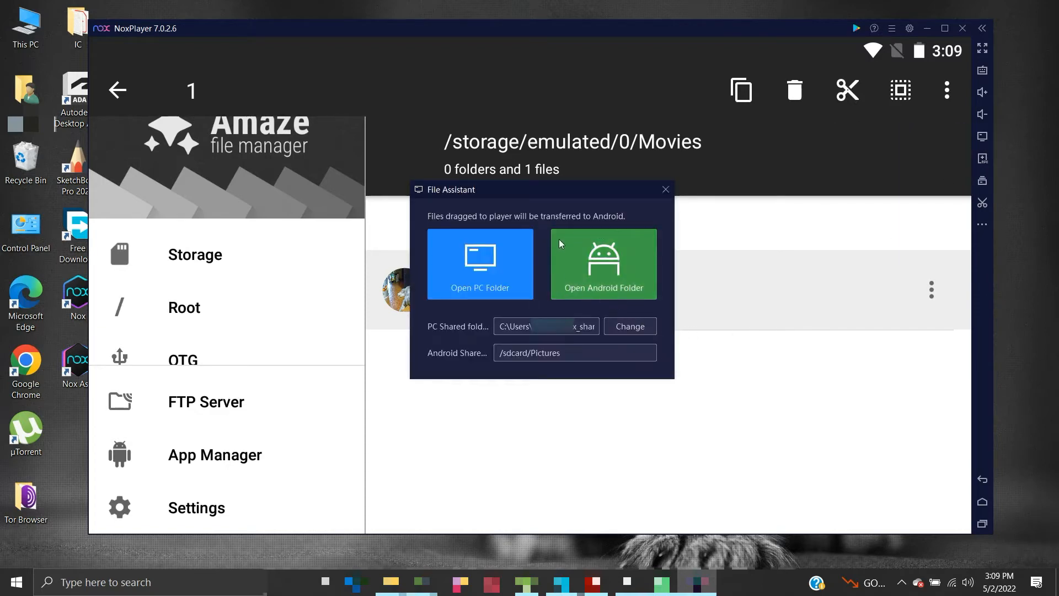
{"action": "mouse_move", "coordinate": [593, 301]}
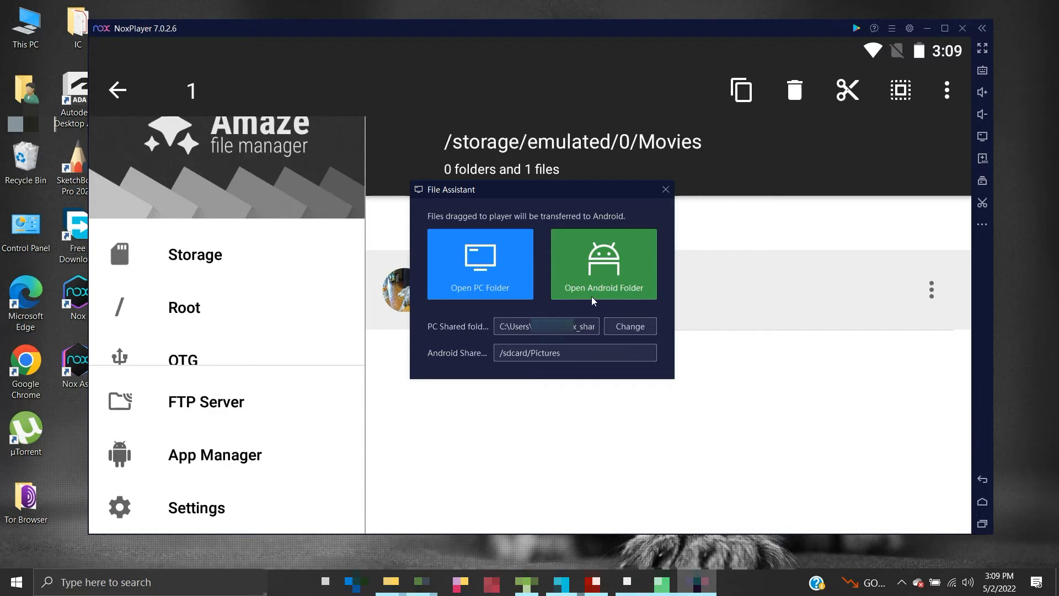
{"action": "mouse_move", "coordinate": [595, 297]}
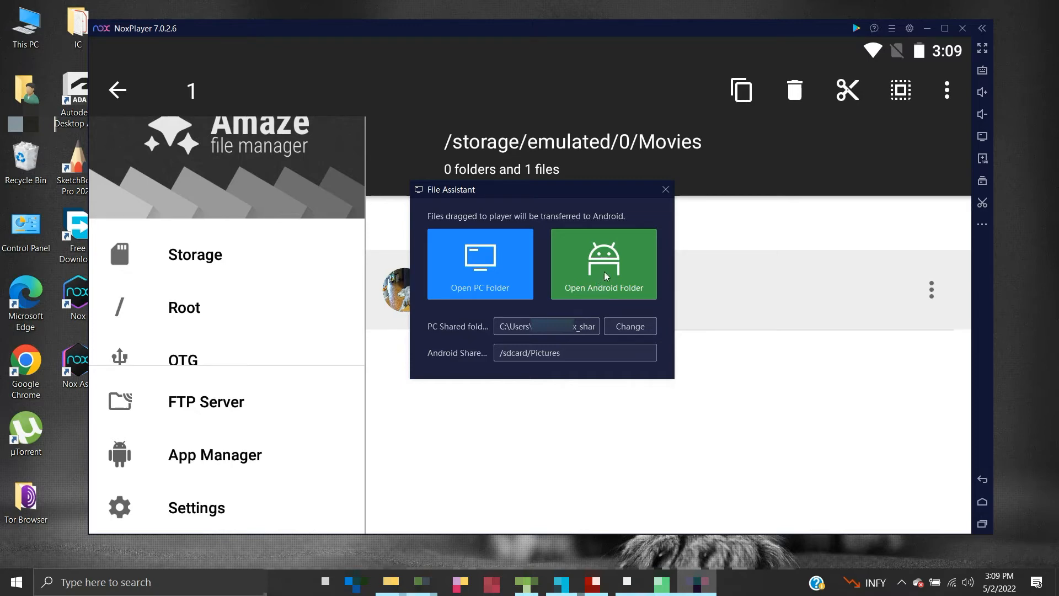
{"action": "left_click", "coordinate": [602, 263]}
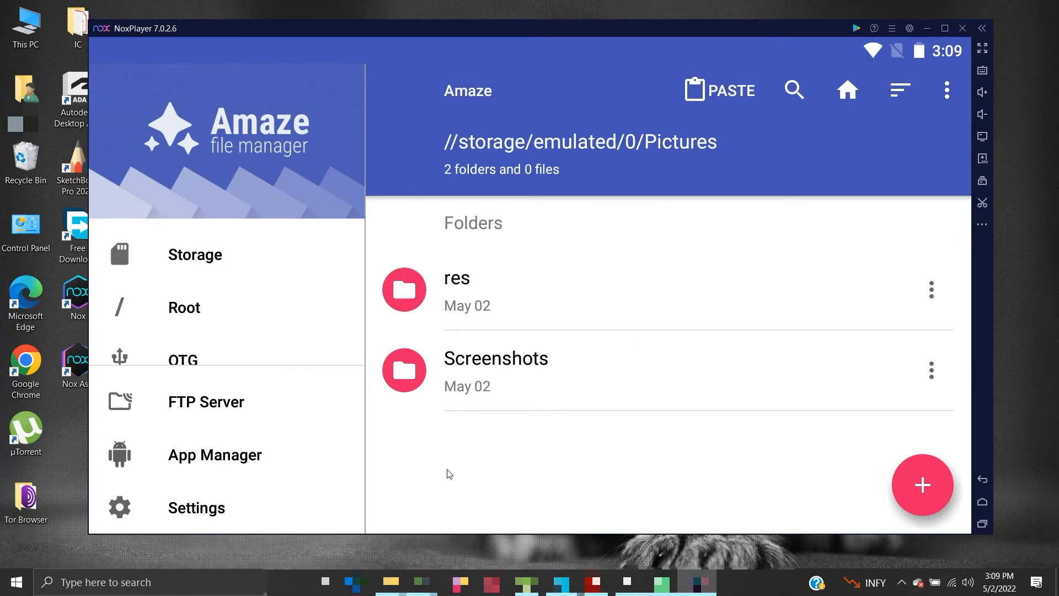
{"action": "mouse_move", "coordinate": [477, 465]}
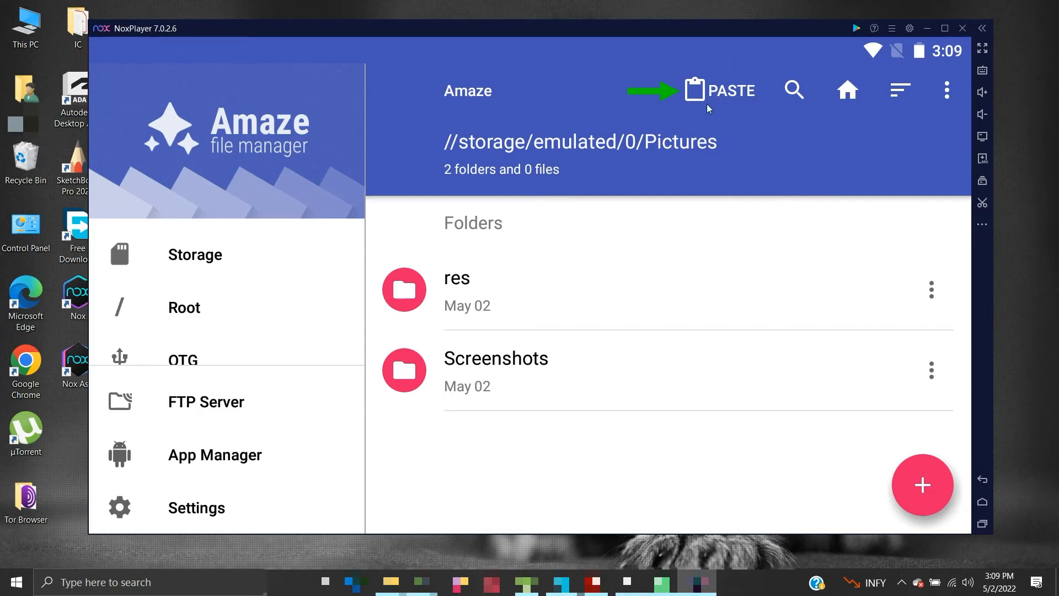
Step: Paste 1651479145907.mp4 into the Pictures shared folder
{"action": "left_click", "coordinate": [794, 89]}
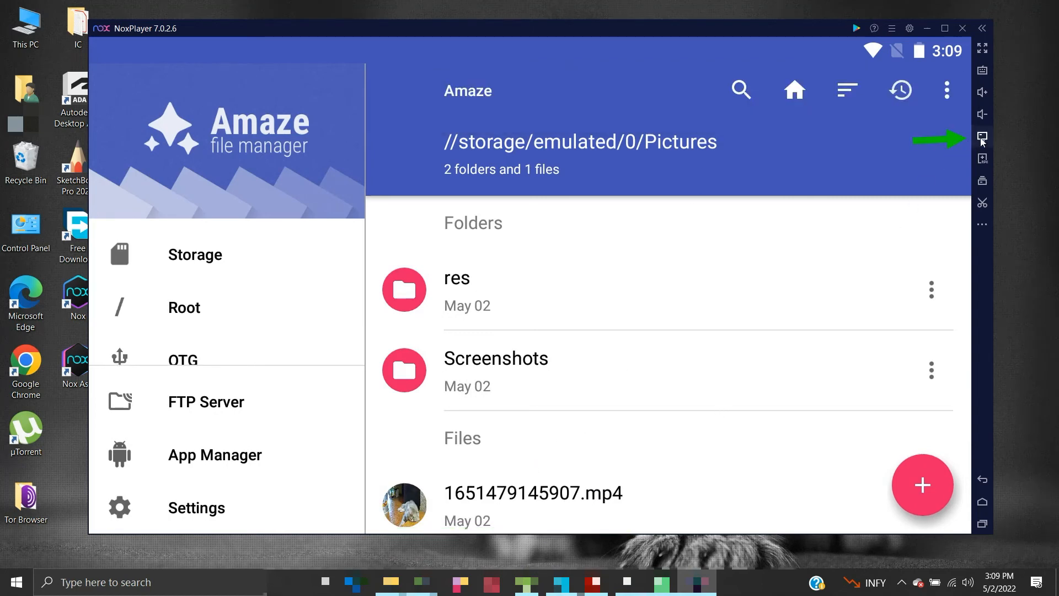
{"action": "left_click", "coordinate": [982, 137]}
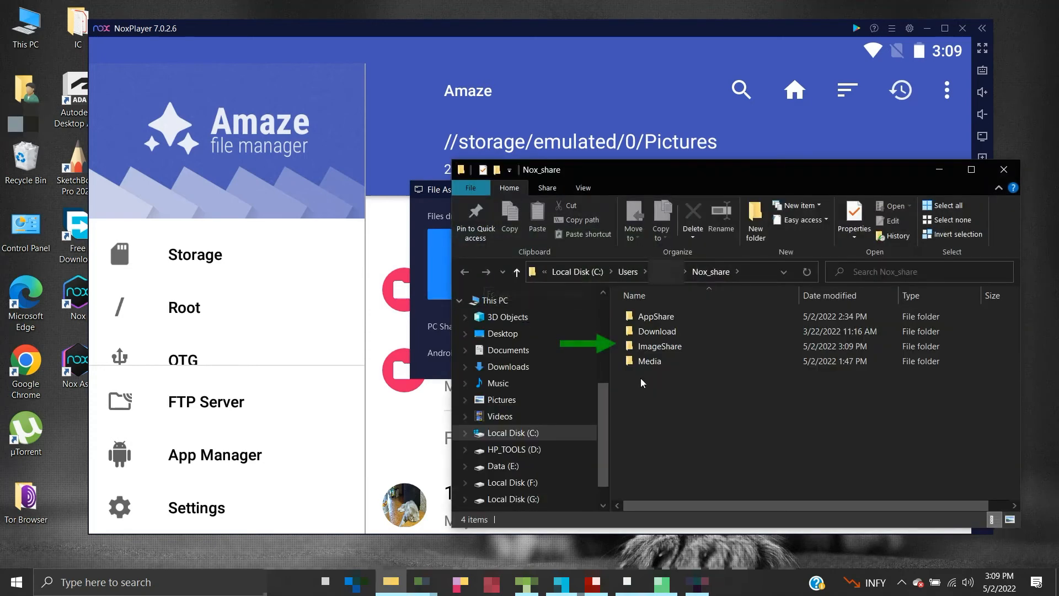
Step: Open ImageShare in Nox_share and play 1651479145907.mp4 on Windows
{"action": "left_click", "coordinate": [658, 346]}
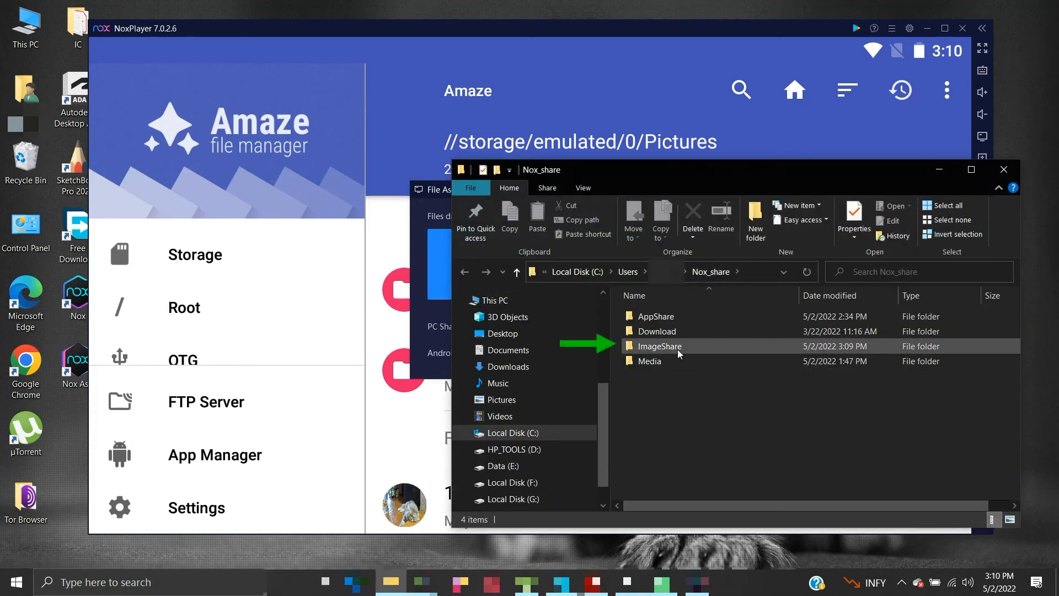
{"action": "double_click", "coordinate": [658, 346]}
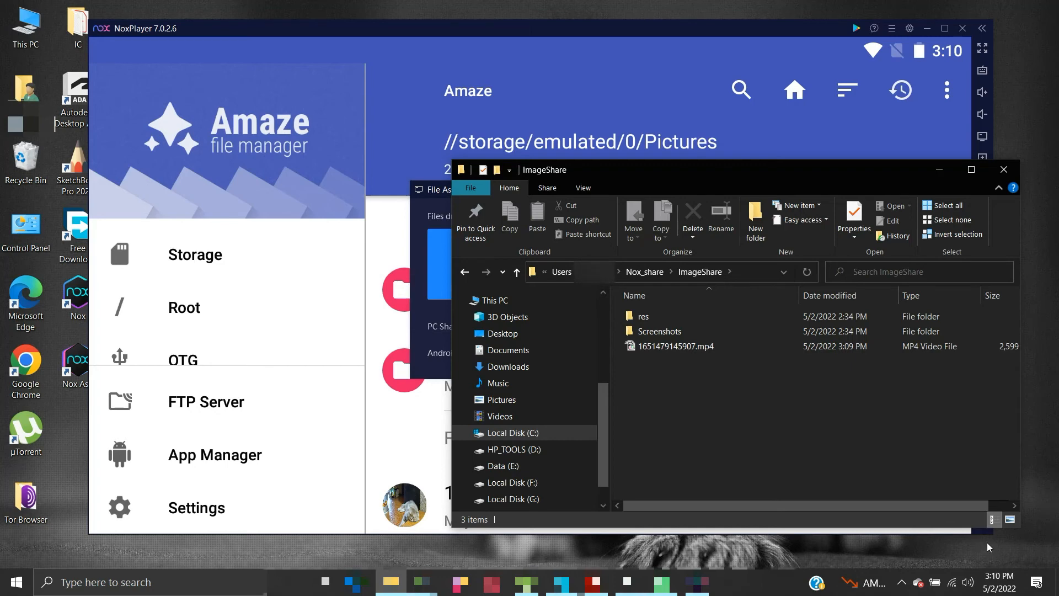
{"action": "left_click", "coordinate": [676, 345]}
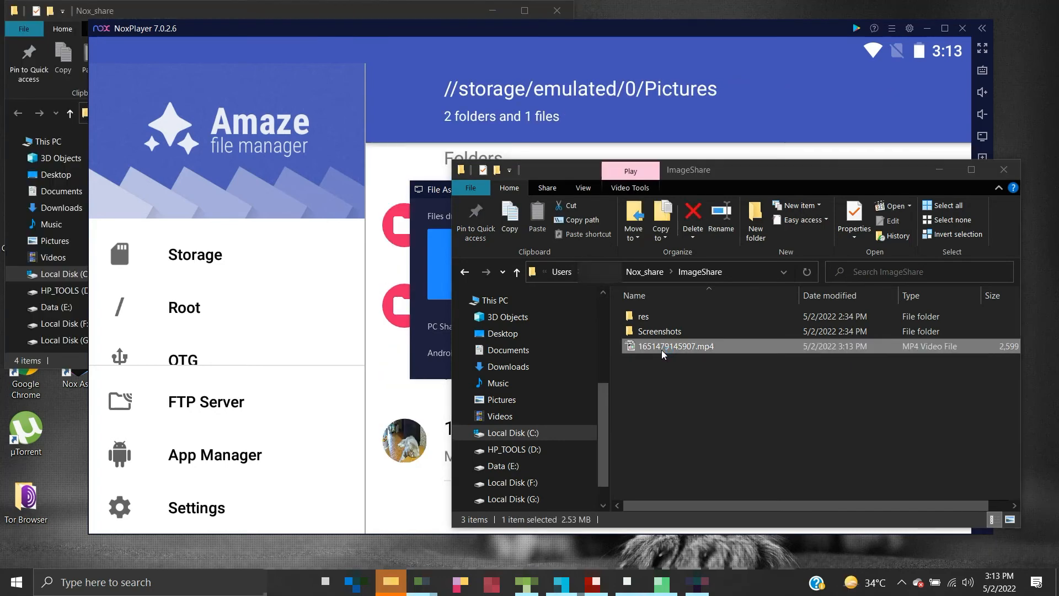
{"action": "double_click", "coordinate": [675, 346]}
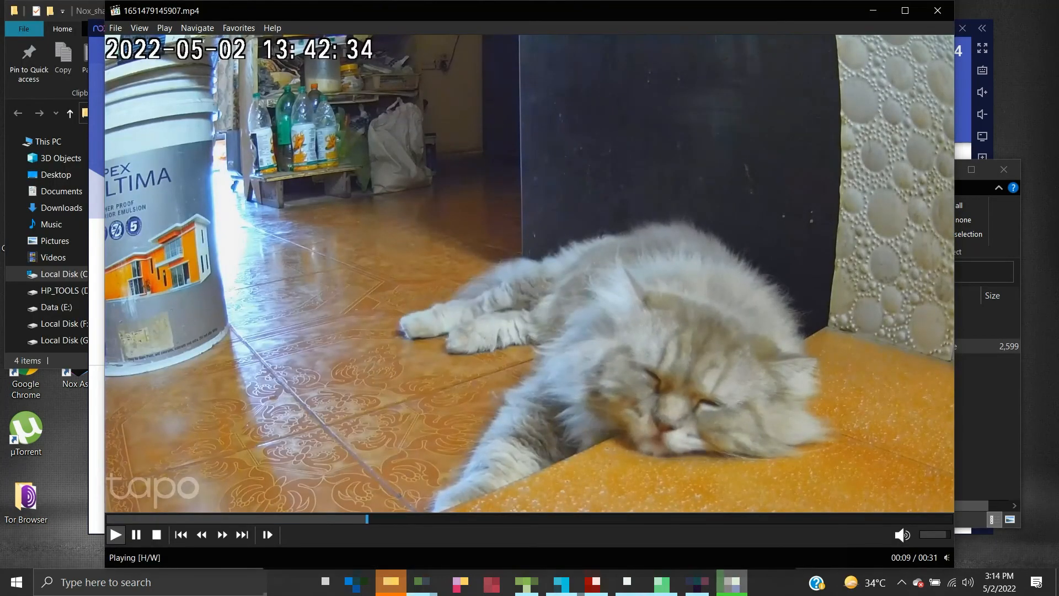